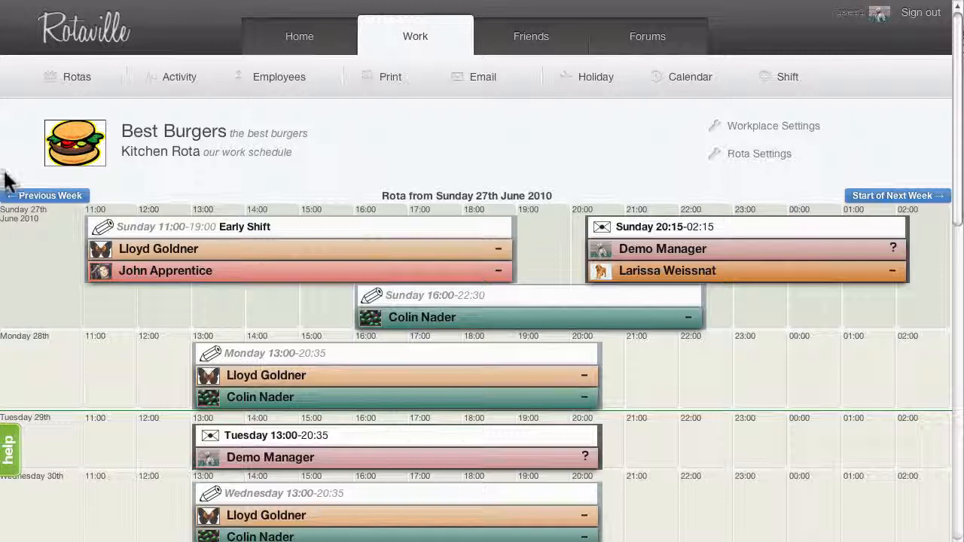
pyautogui.moveTo(244, 189)
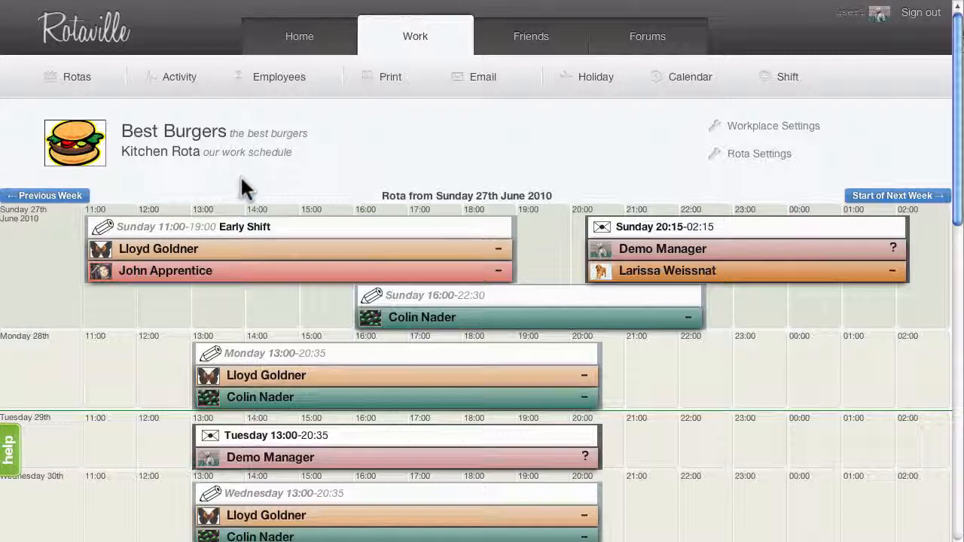
pyautogui.moveTo(319, 196)
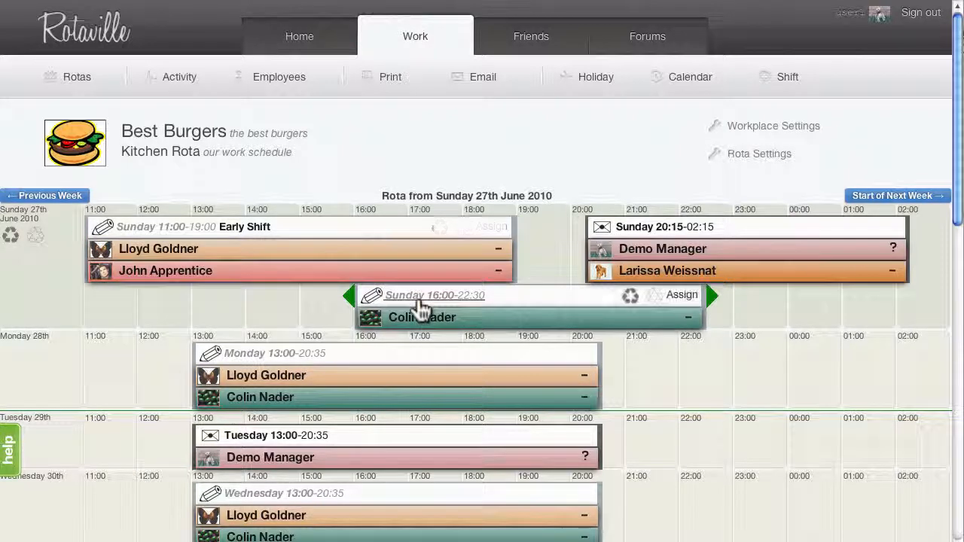
pyautogui.moveTo(464, 133)
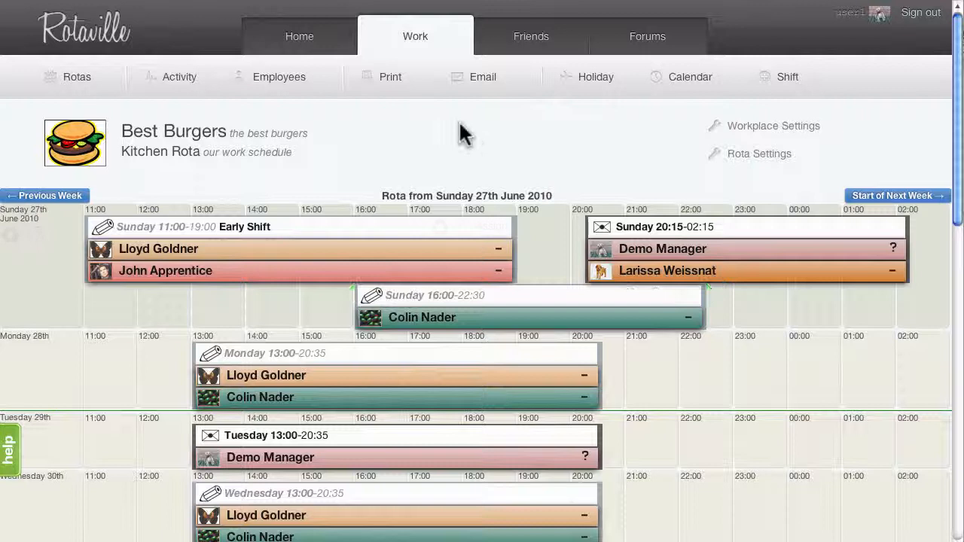
pyautogui.moveTo(480, 88)
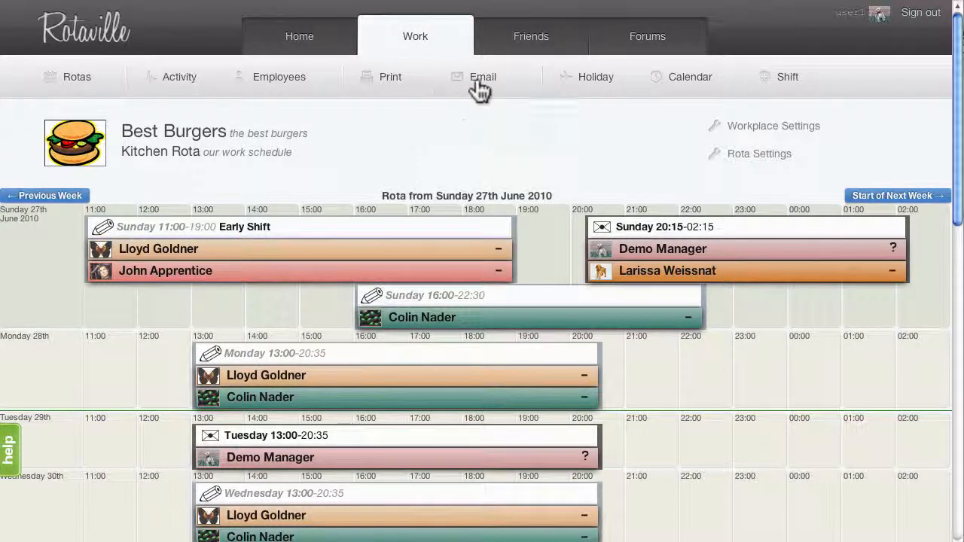
pyautogui.moveTo(480, 86)
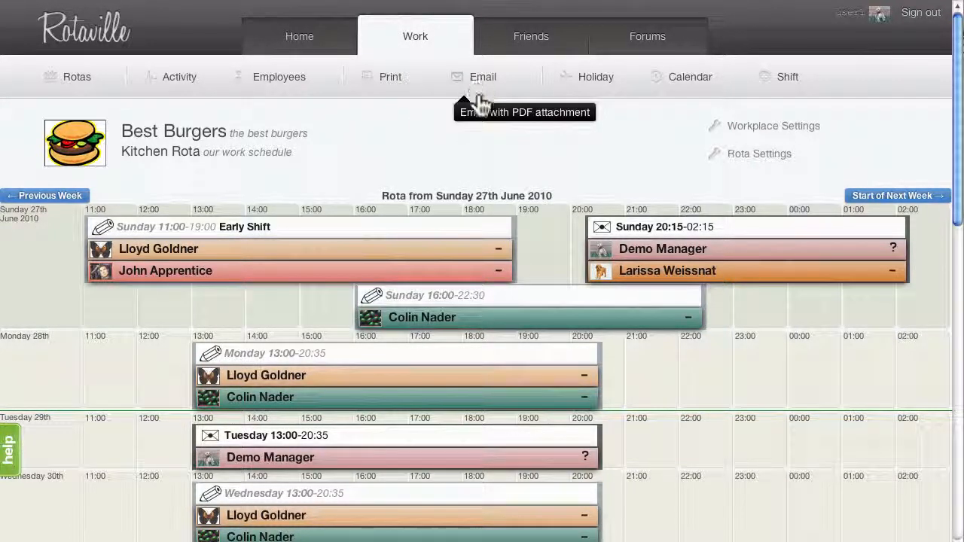
pyautogui.moveTo(301, 104)
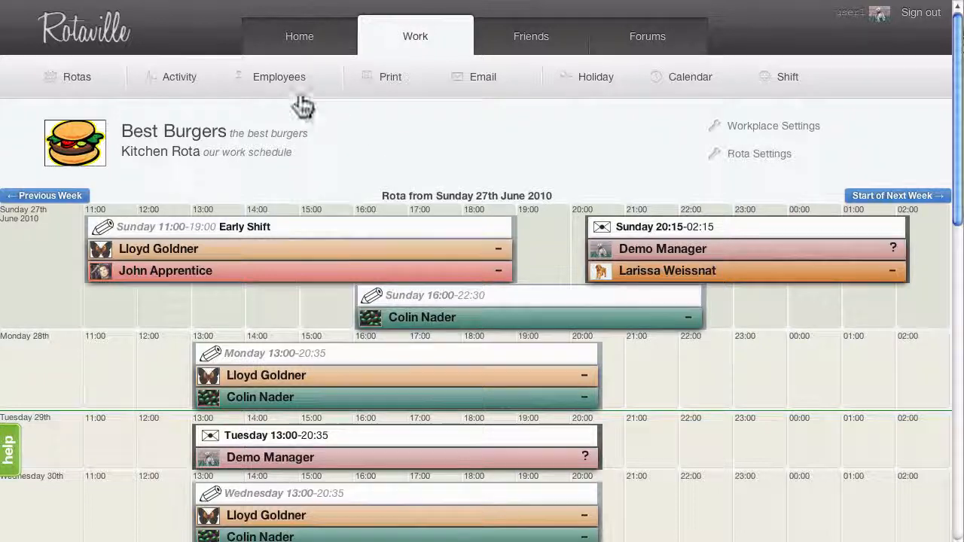
pyautogui.click(278, 75)
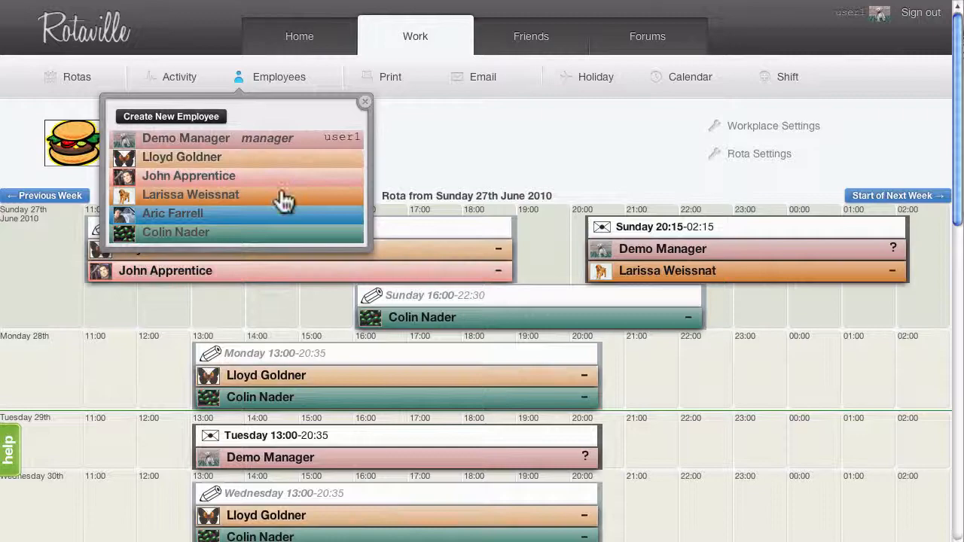
pyautogui.moveTo(285, 218)
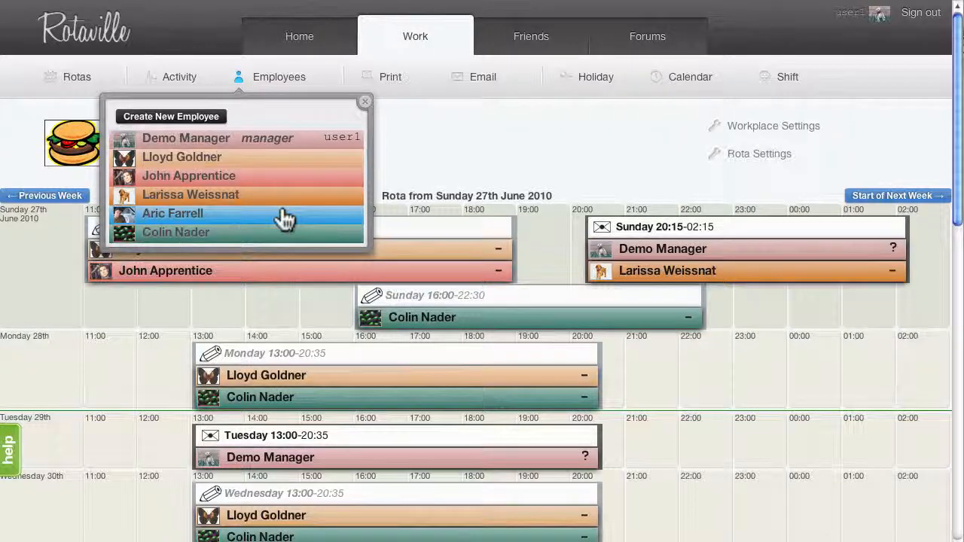
pyautogui.click(172, 214)
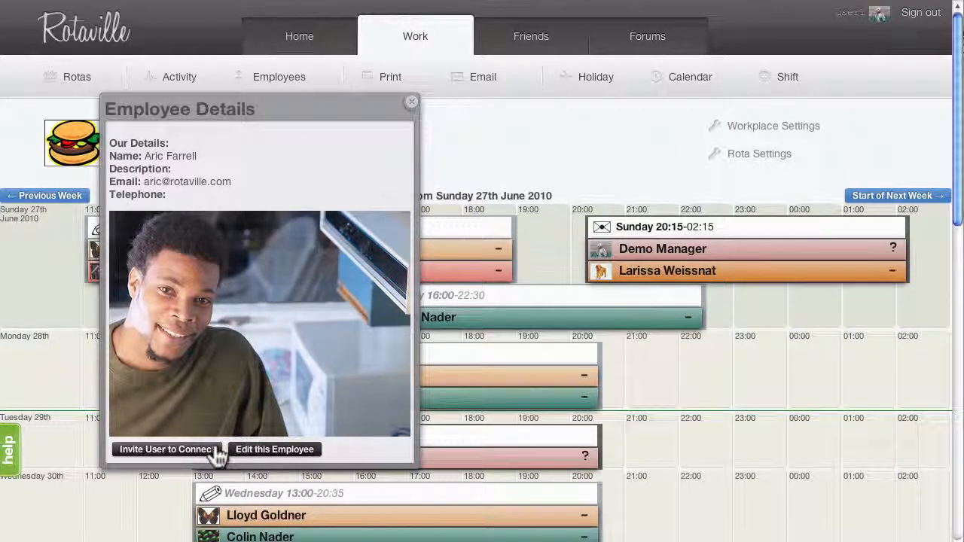
pyautogui.click(165, 448)
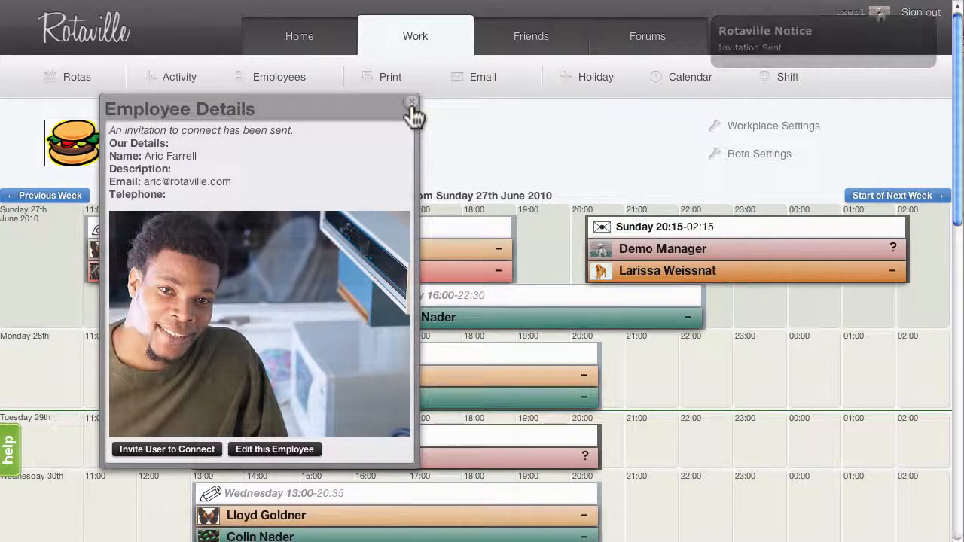
pyautogui.click(413, 102)
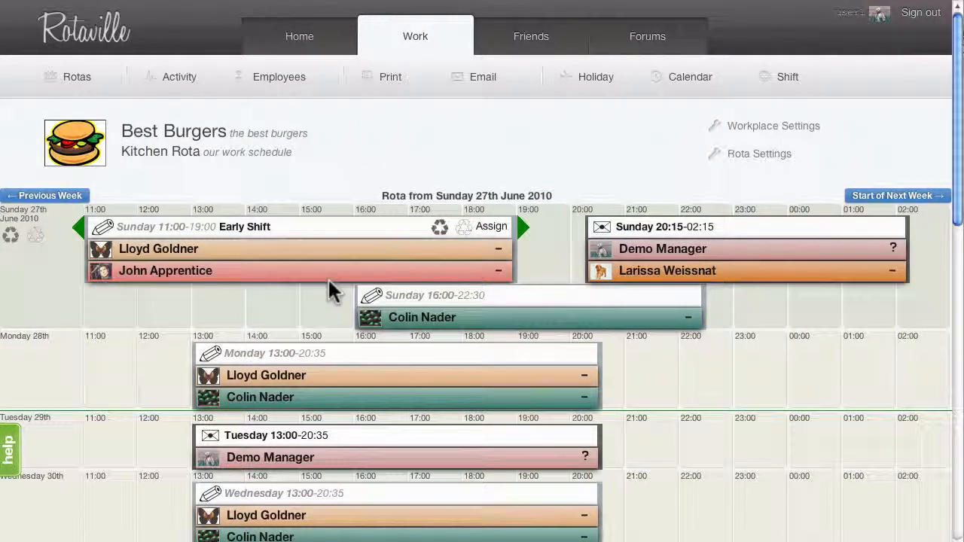
pyautogui.click(166, 271)
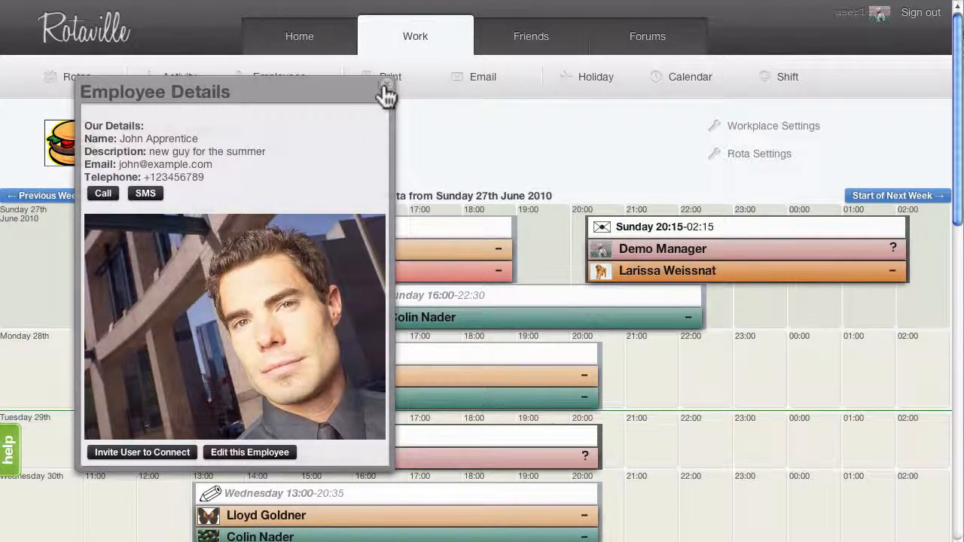
pyautogui.click(386, 86)
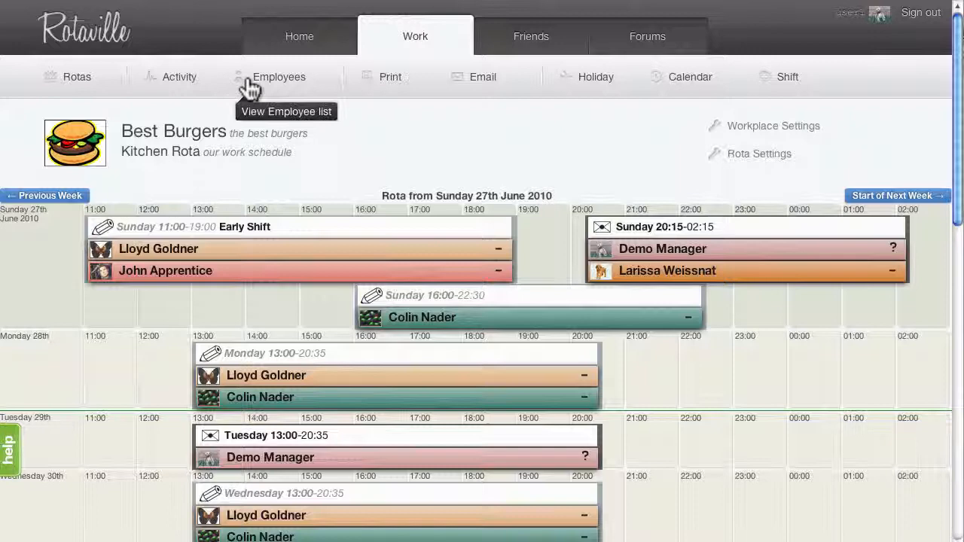
pyautogui.click(279, 75)
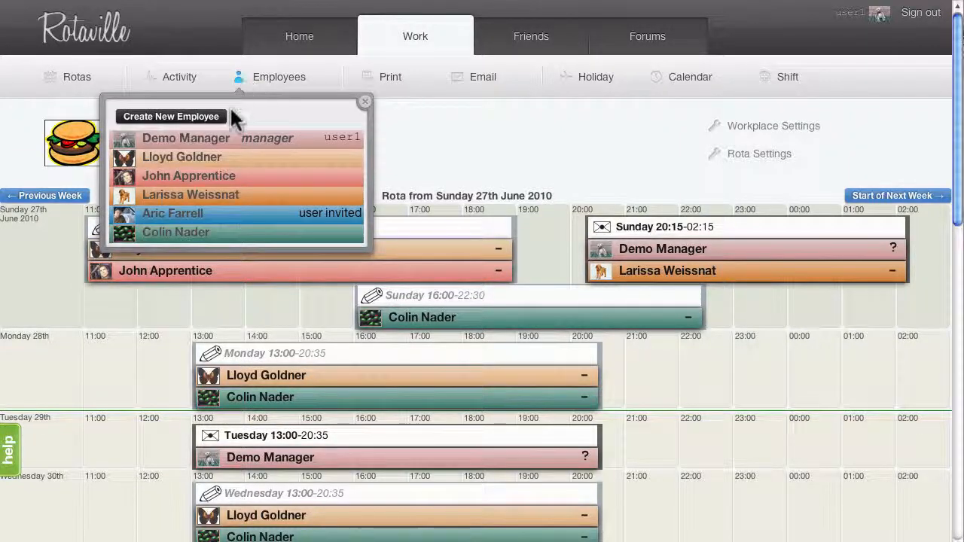
pyautogui.click(172, 214)
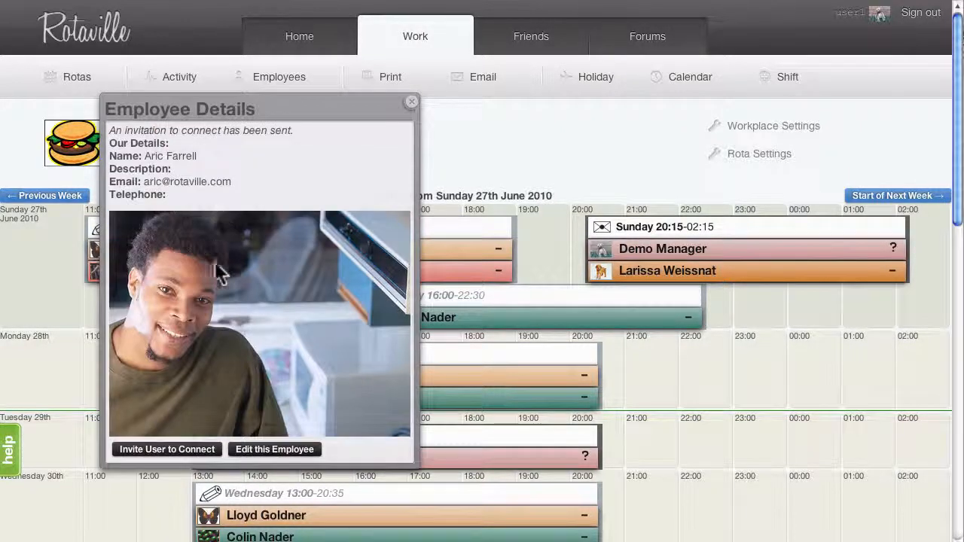
pyautogui.click(274, 449)
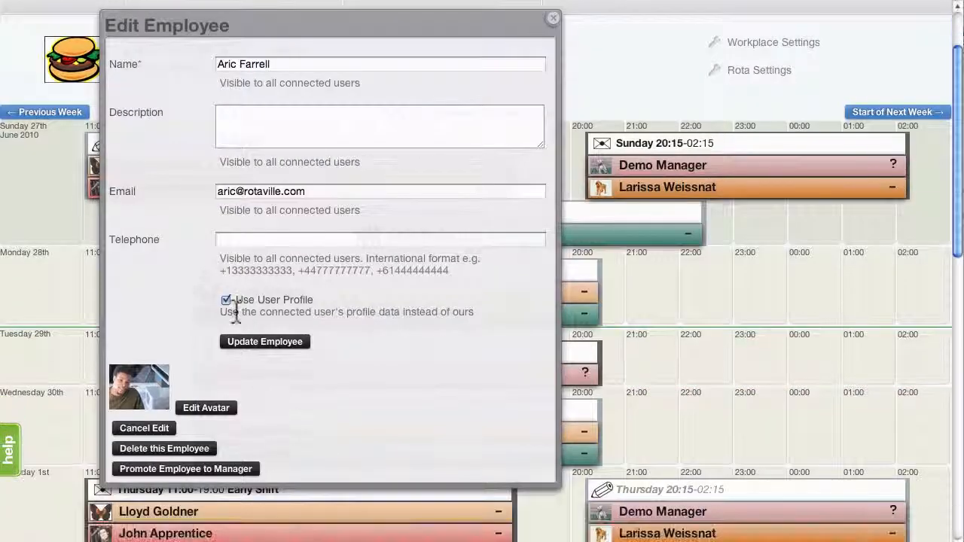
pyautogui.click(226, 300)
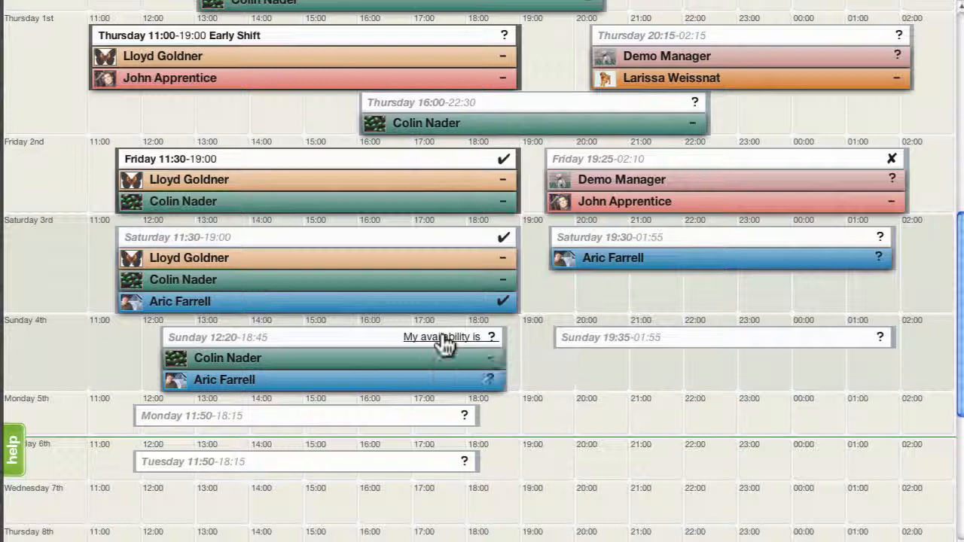
# Step: Mark Aric available Sunday 12:20, unavailable Saturday 19:30, and drop his Saturday evening assignment
pyautogui.click(443, 338)
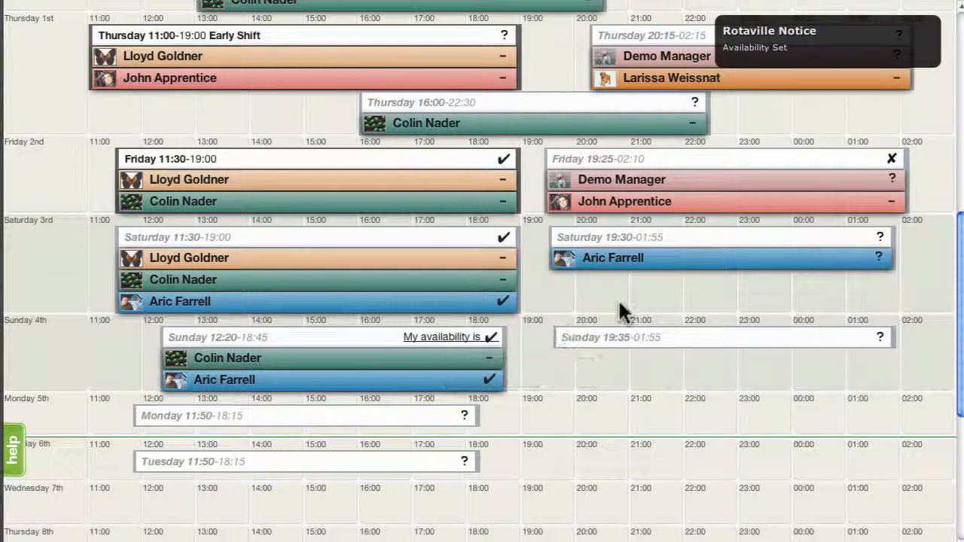
pyautogui.moveTo(832, 249)
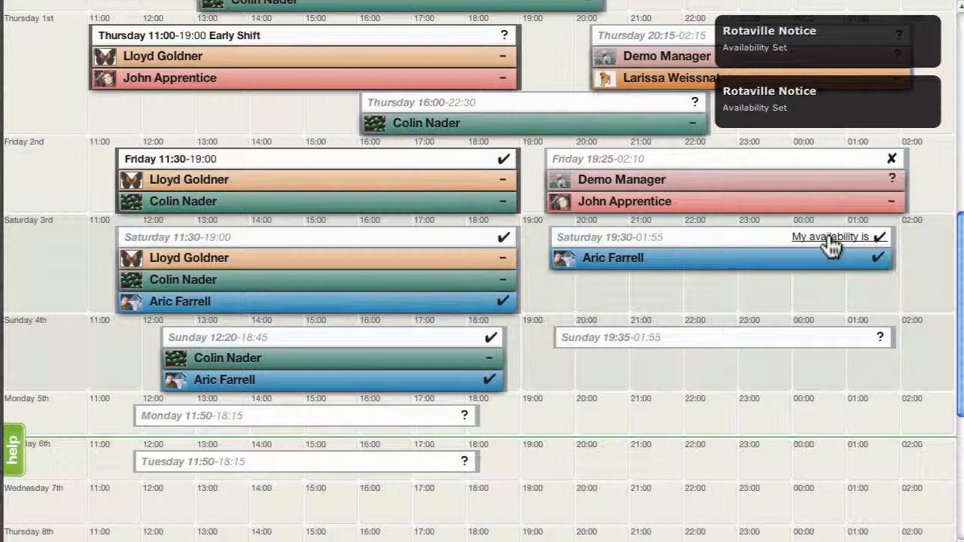
pyautogui.click(880, 236)
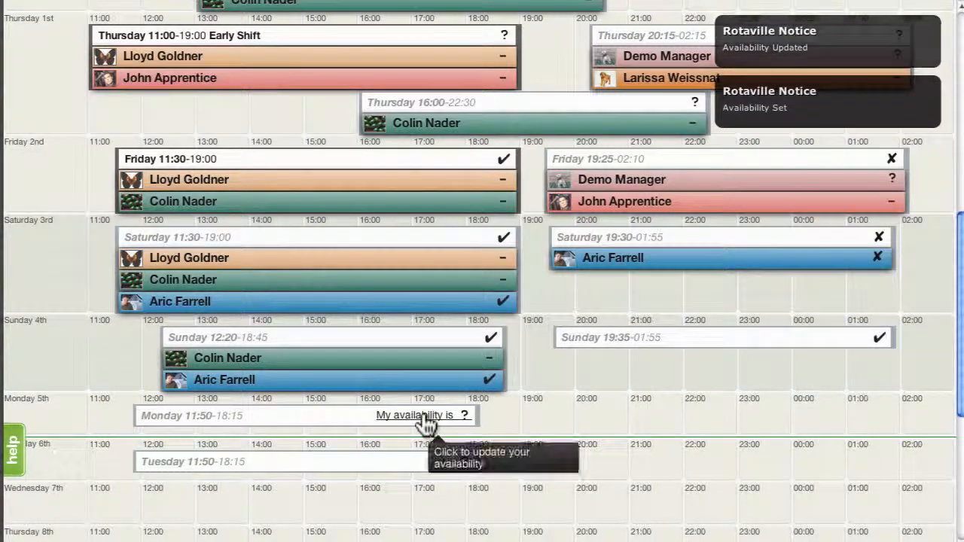
pyautogui.click(421, 416)
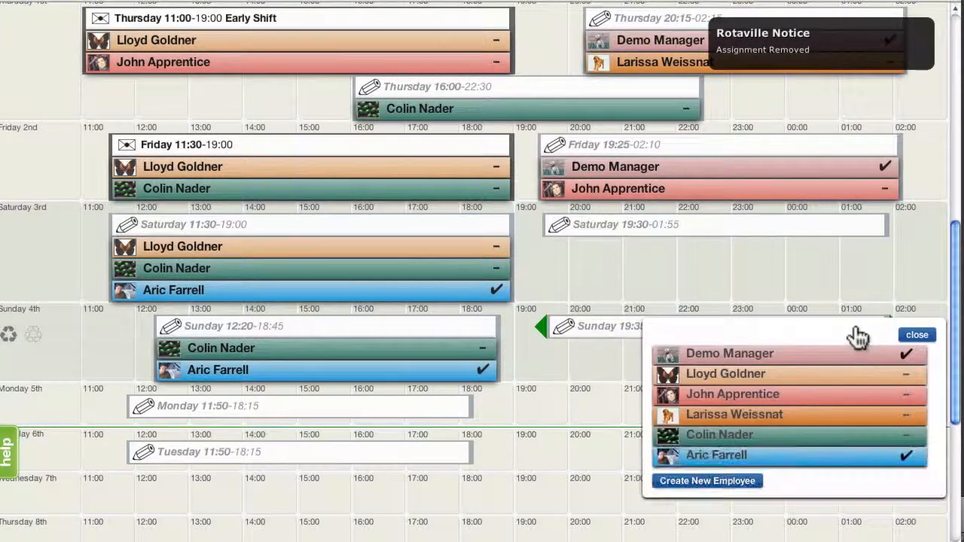
# Step: Start a new holiday request and begin naming it 'summery ho'
pyautogui.click(729, 352)
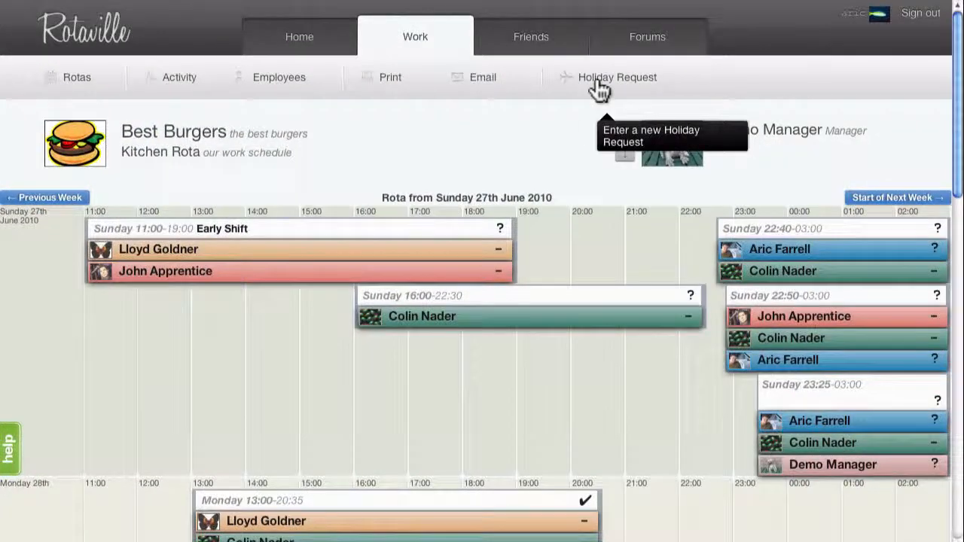
pyautogui.click(618, 77)
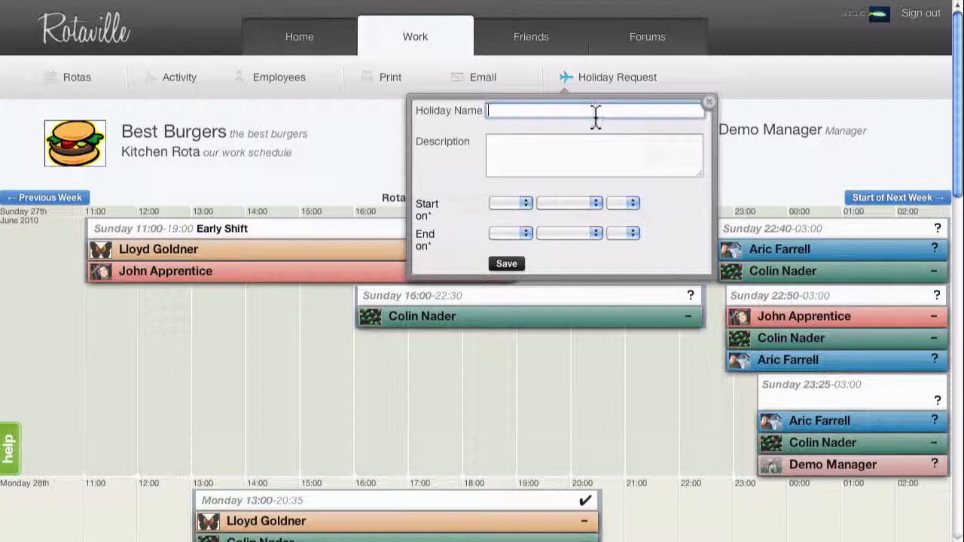
pyautogui.write('summery ho')
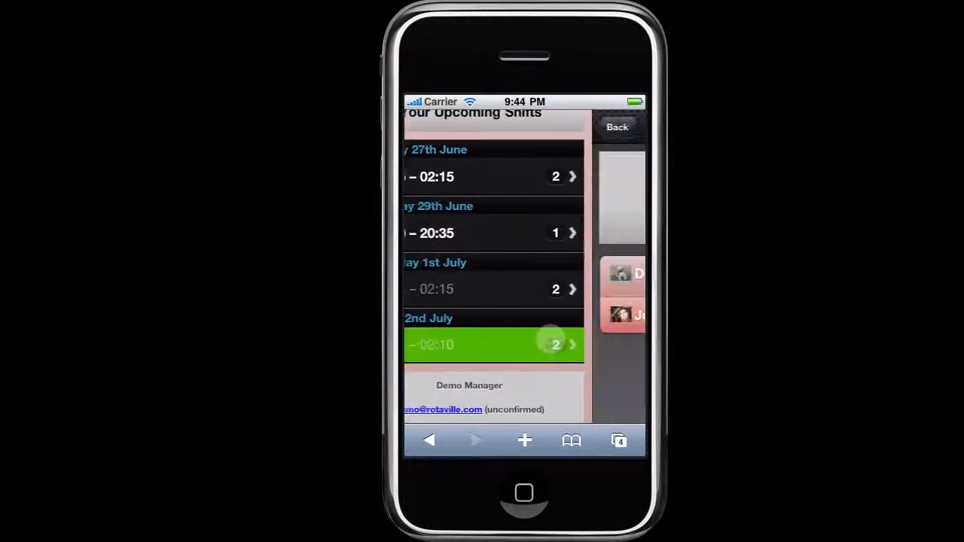
# Step: View the 2nd July shift in Your Upcoming Shifts on the mobile site
pyautogui.click(494, 345)
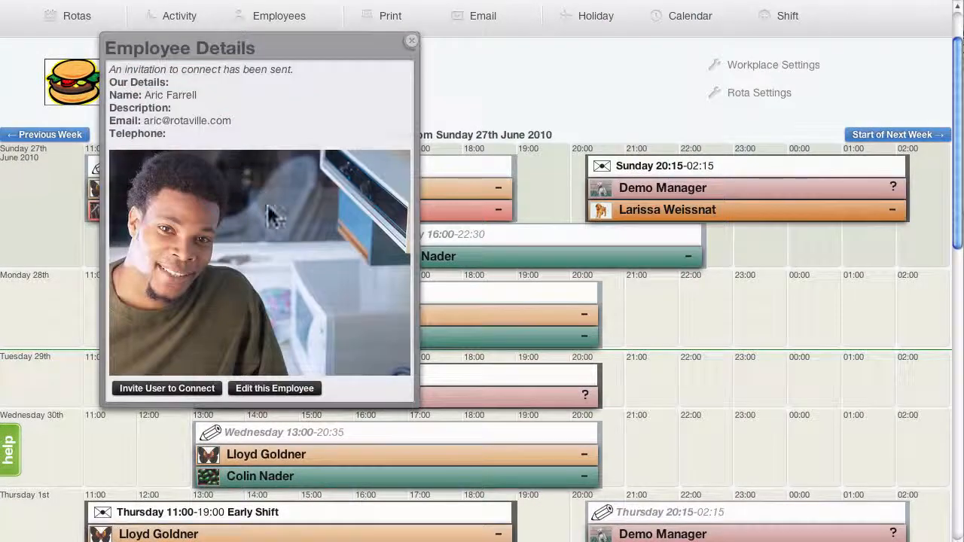
pyautogui.moveTo(279, 259)
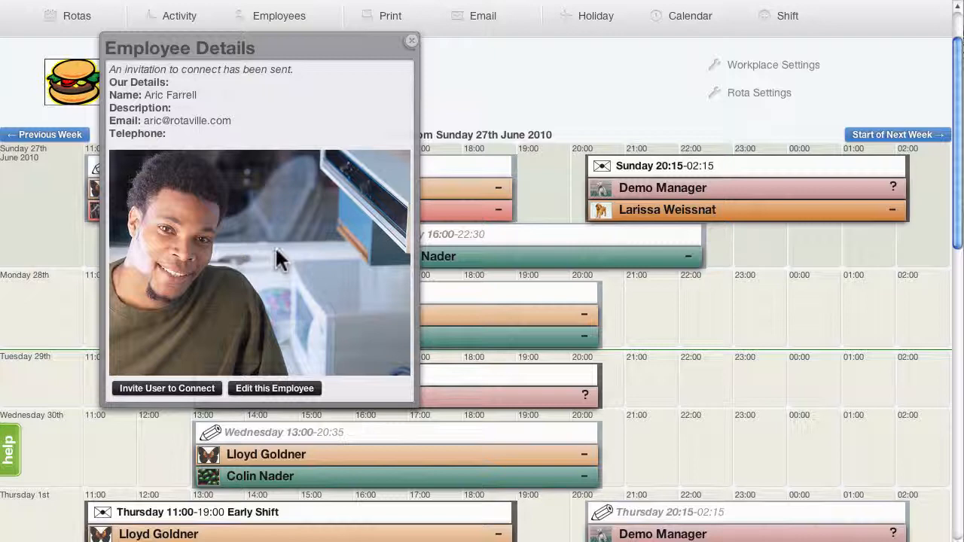
pyautogui.click(274, 388)
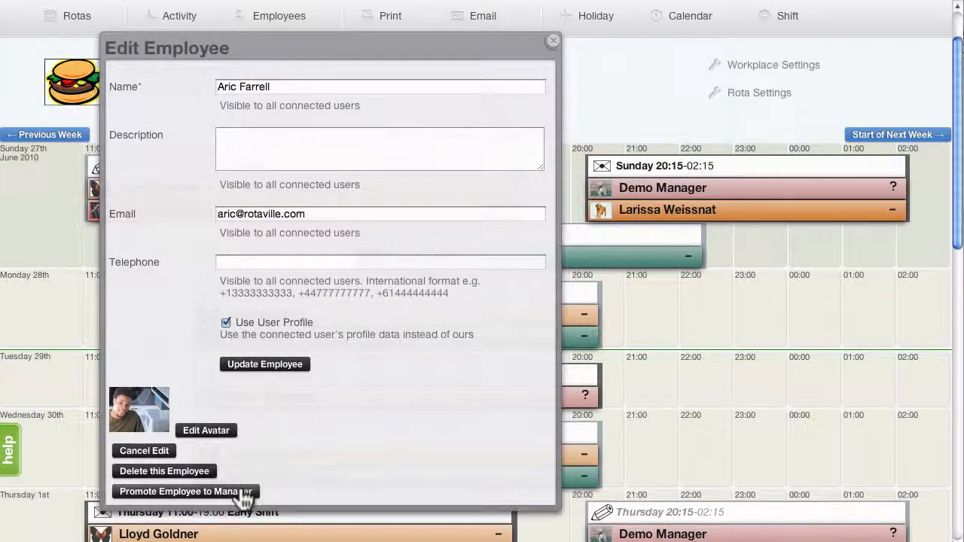
pyautogui.moveTo(256, 500)
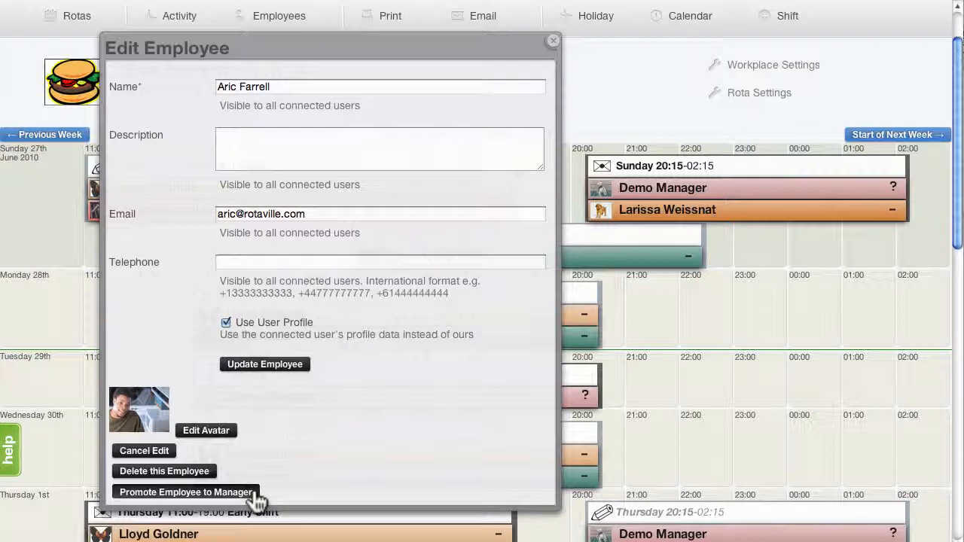
pyautogui.click(185, 491)
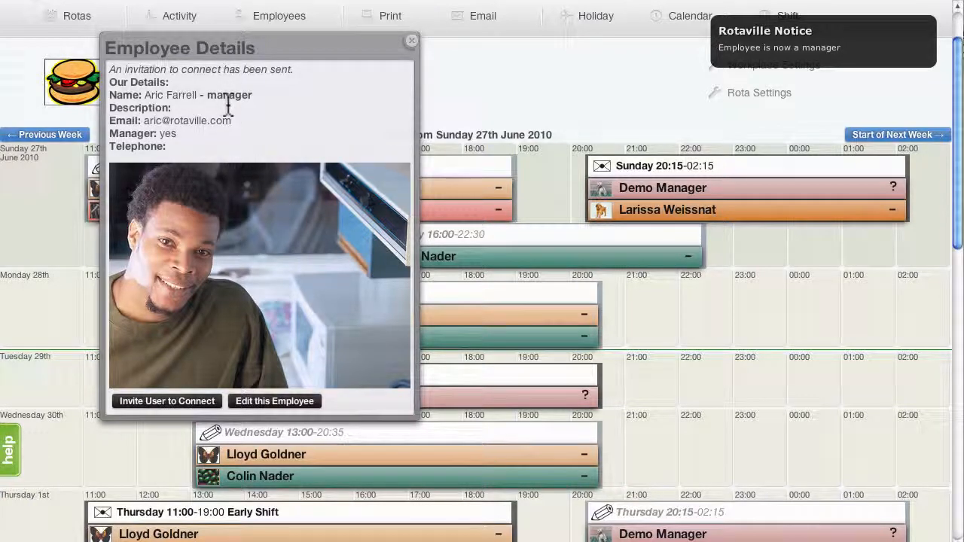
pyautogui.moveTo(413, 47)
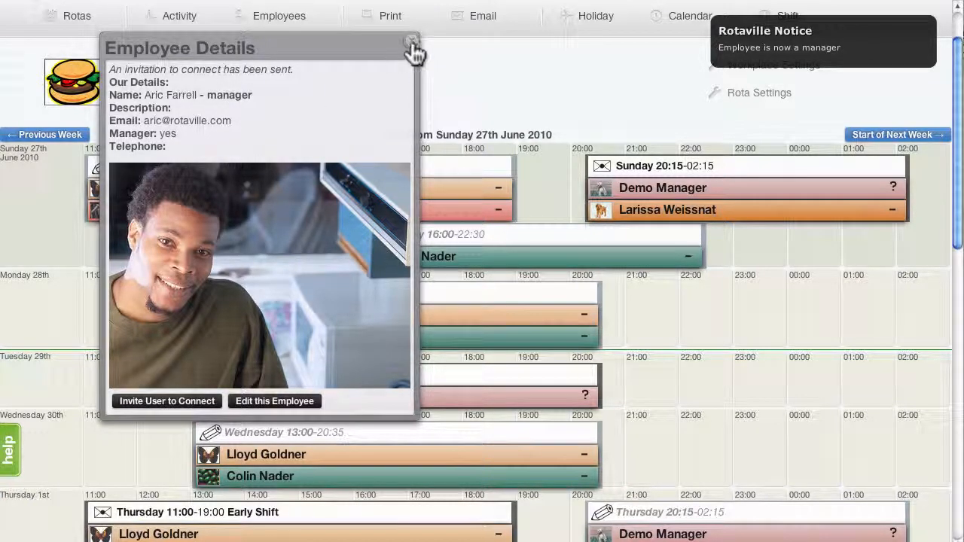
pyautogui.click(413, 46)
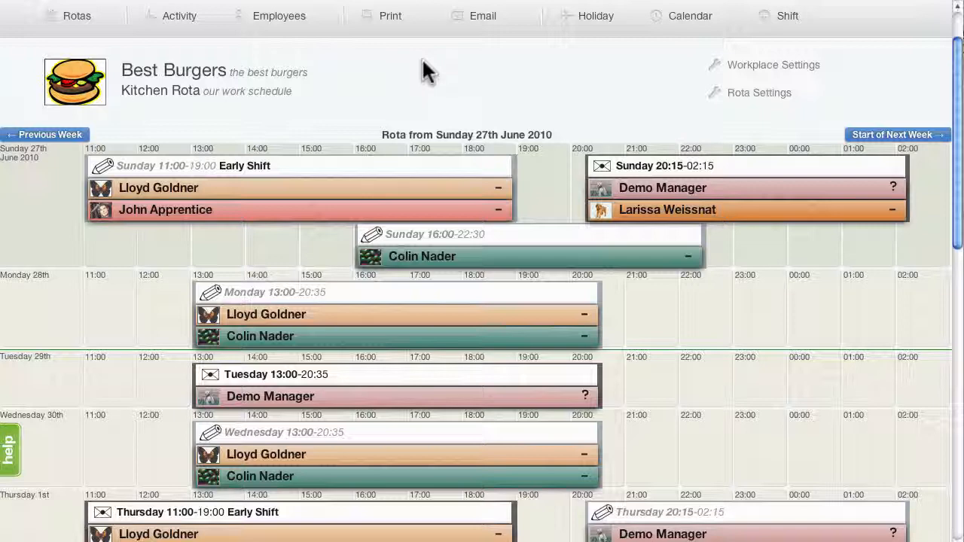
pyautogui.scroll(-3)
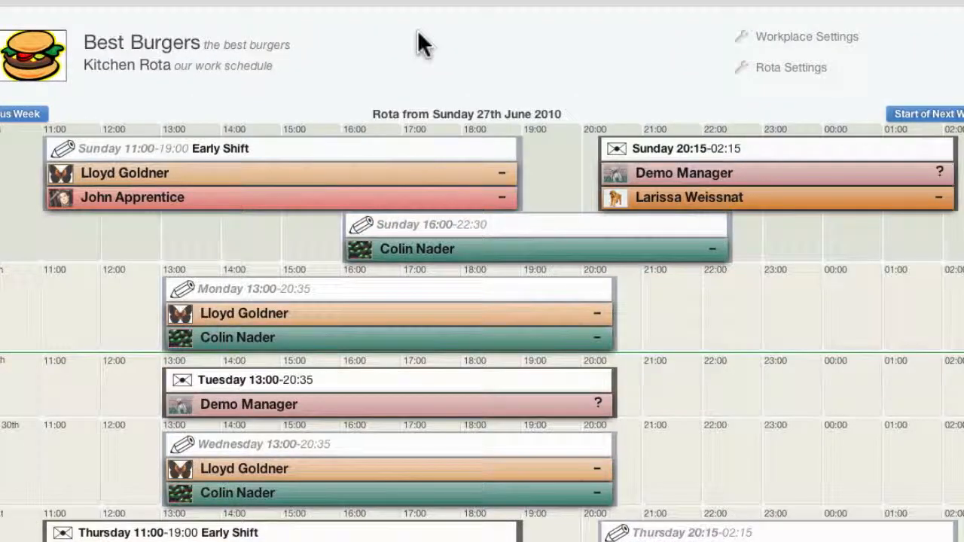